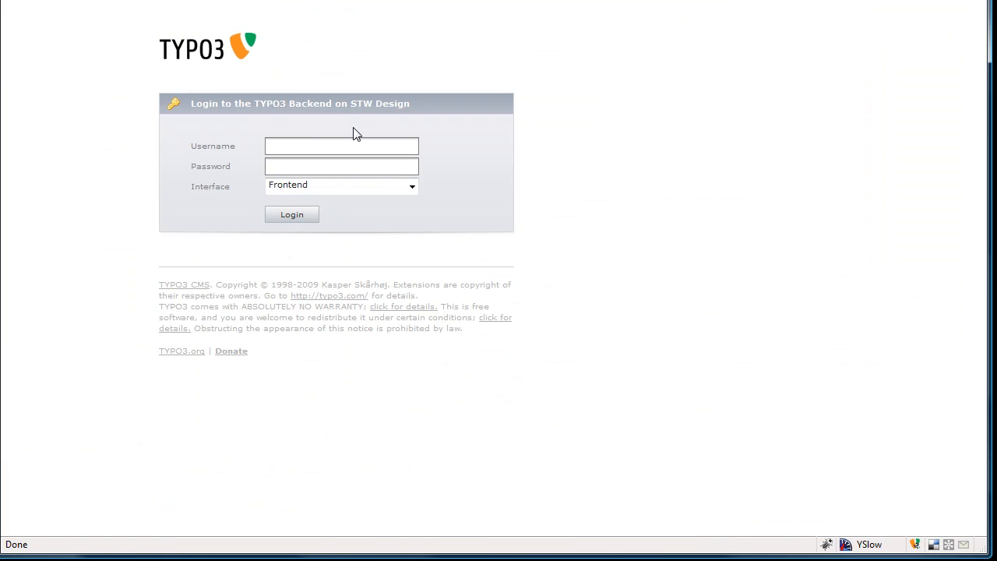
Step: Log in as 'stwdesign' with the password, choosing the Frontend editing interface
type("stwdesign")
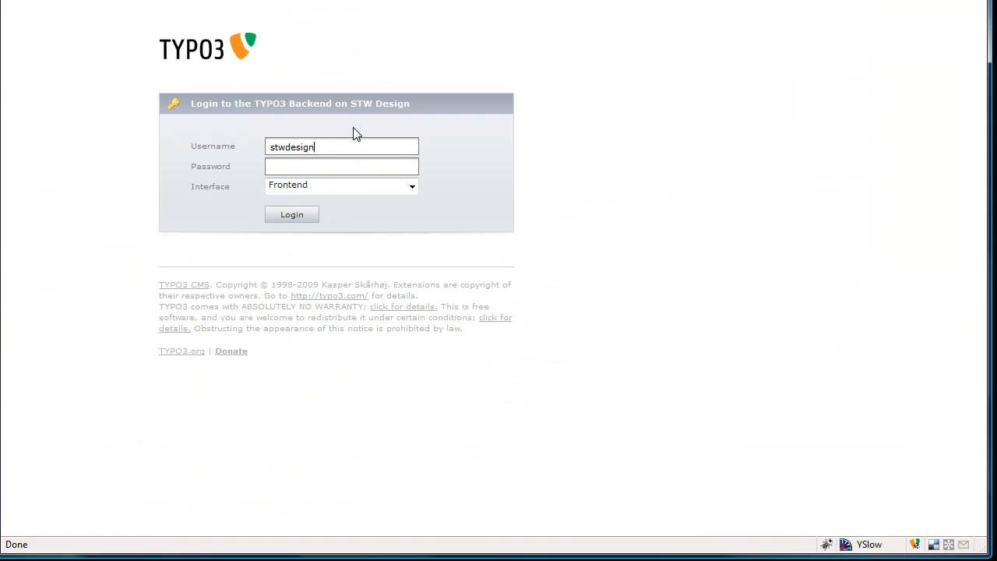
type("•••")
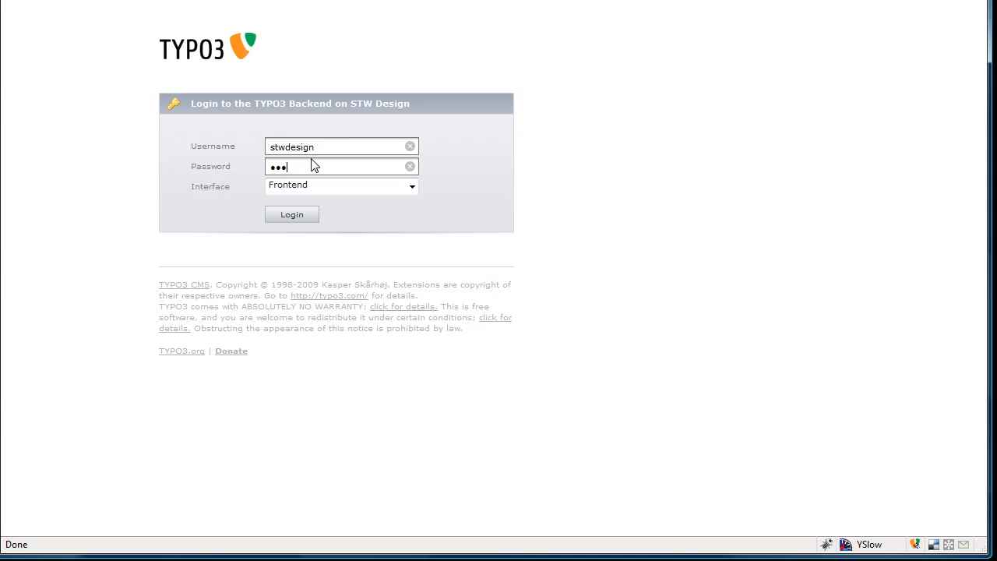
type("•")
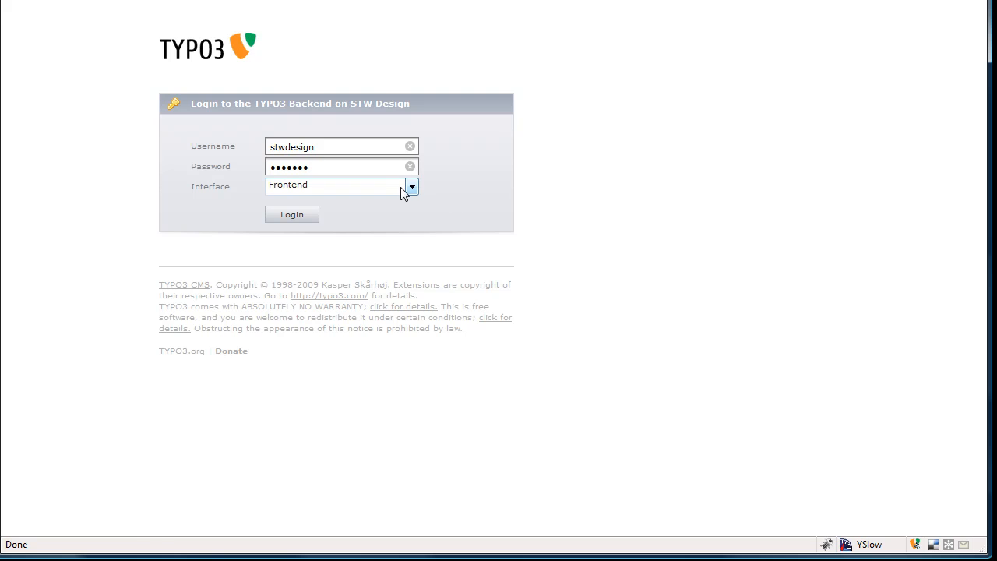
left_click(291, 215)
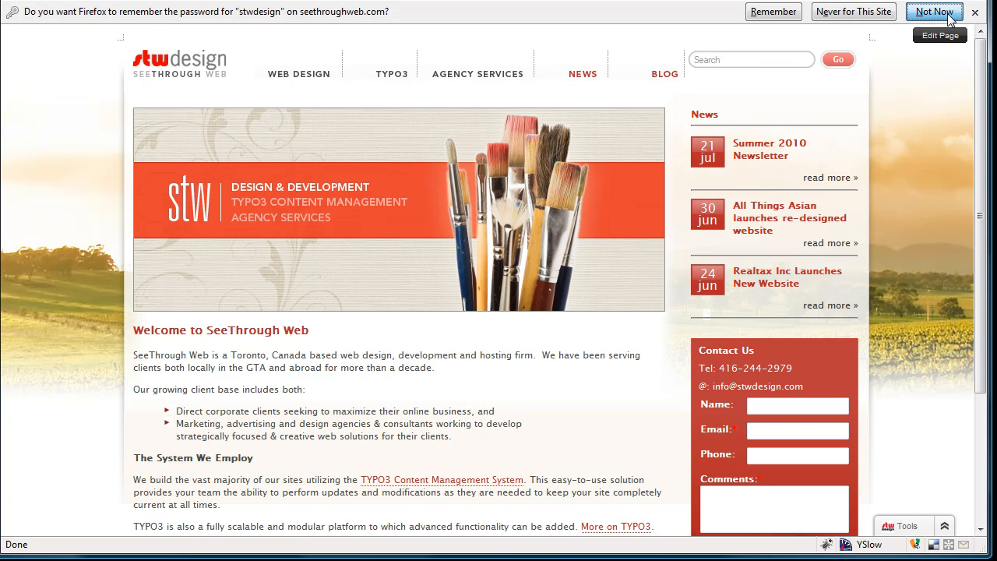
Step: Decline Firefox's password prompt and navigate via WEB DESIGN to the Maintenance & Updates page
left_click(935, 10)
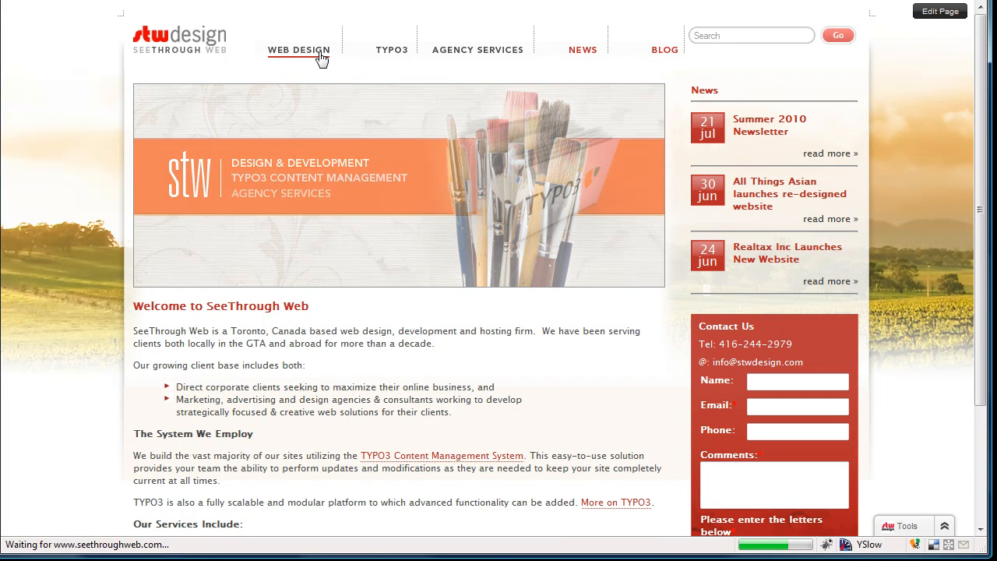
left_click(299, 50)
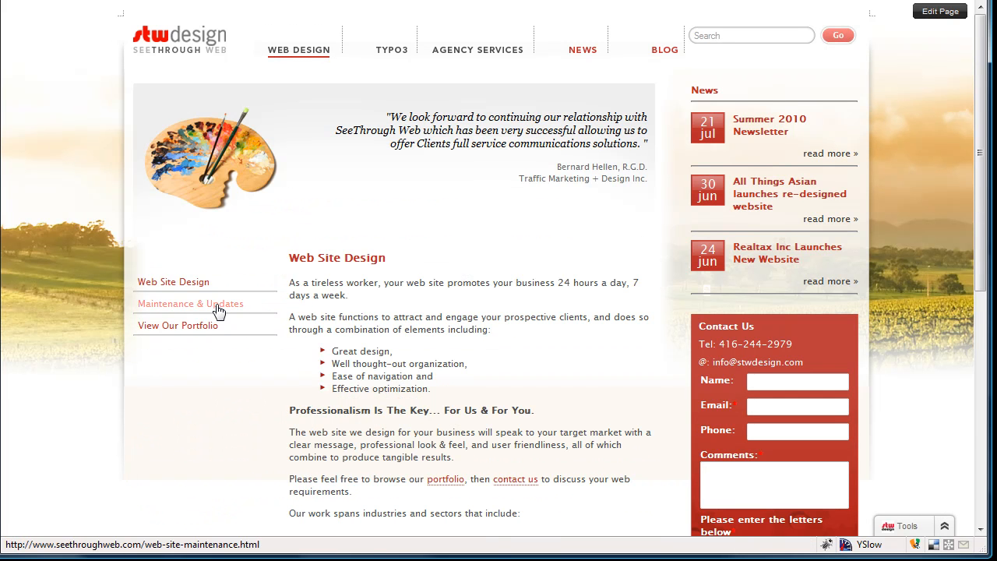
left_click(190, 303)
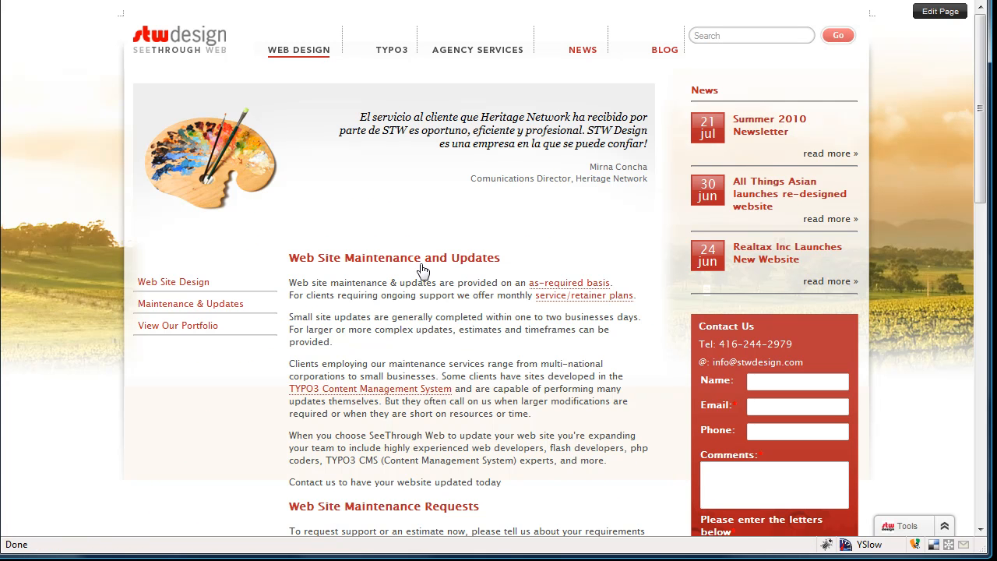
mouse_move(580, 258)
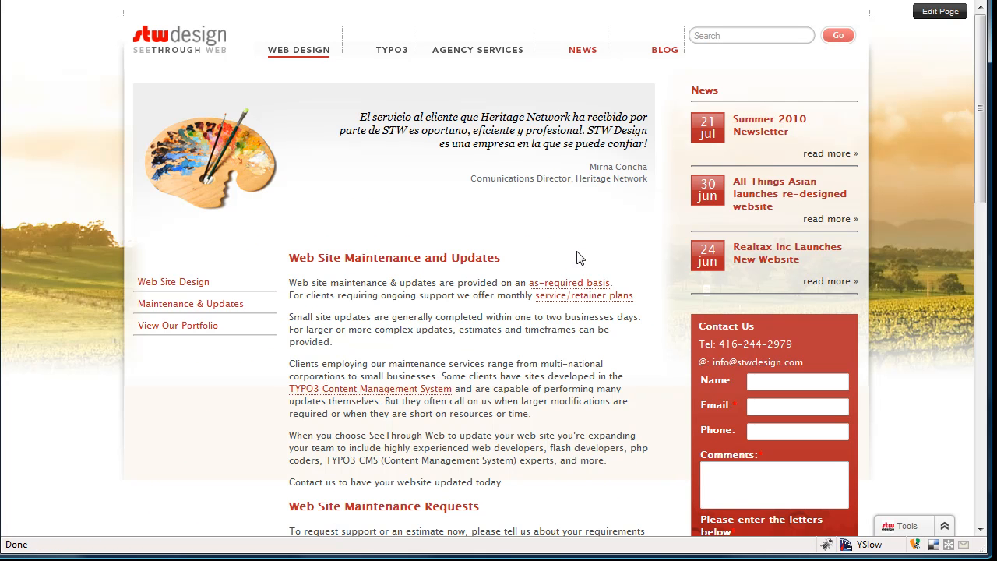
mouse_move(891, 239)
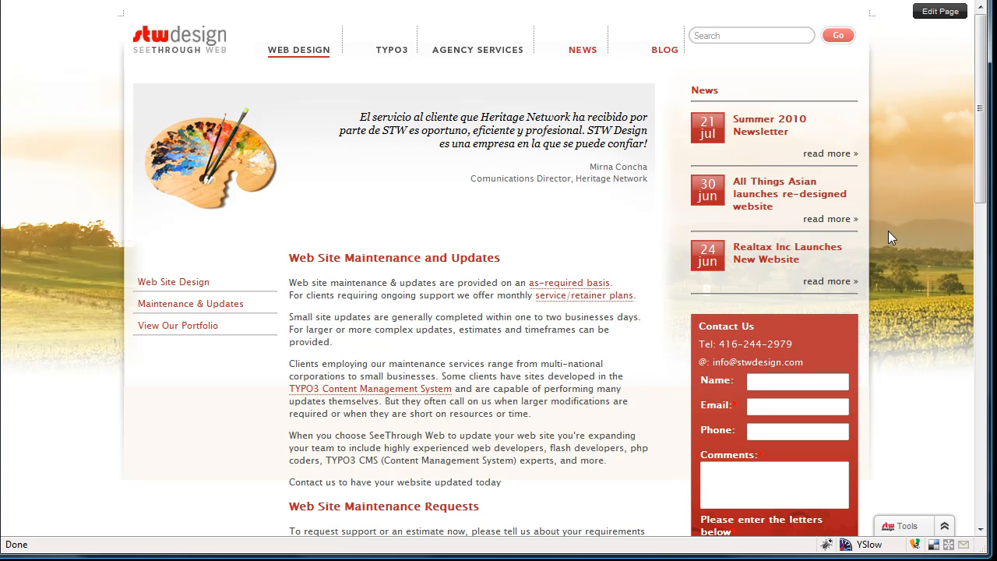
scroll("down", 3)
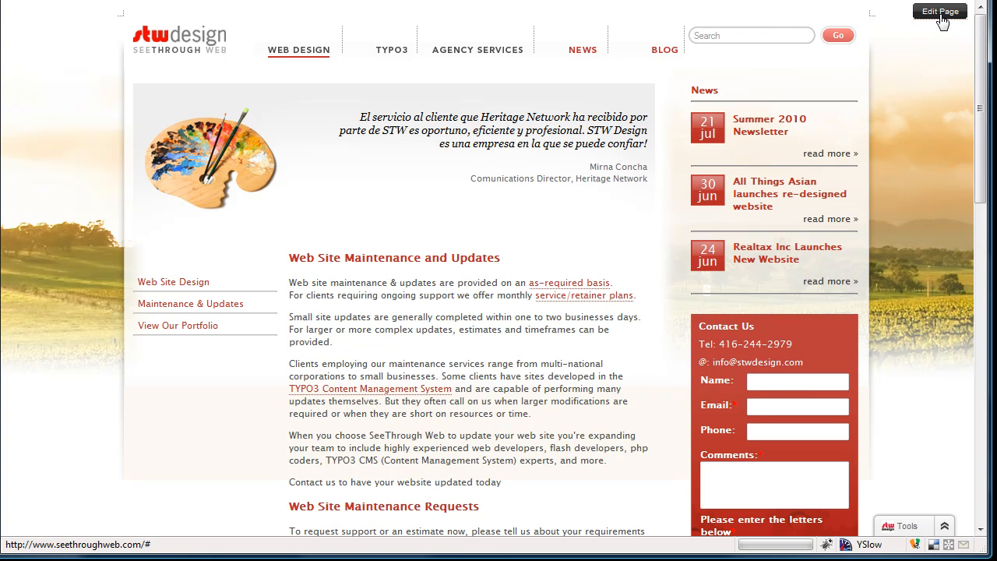
Step: Activate front-end edit mode on the Maintenance and Updates page via Edit Page
left_click(939, 11)
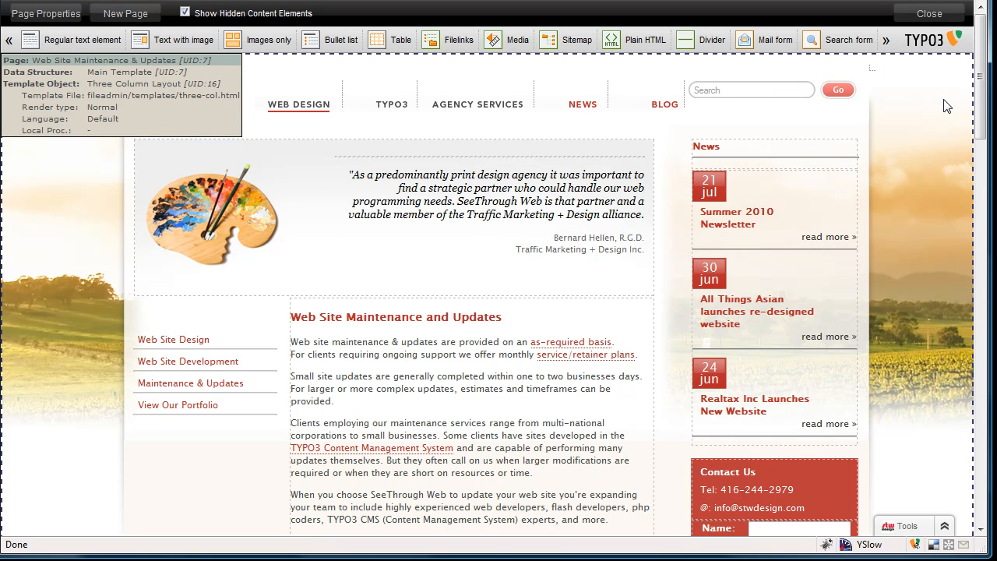
mouse_move(680, 171)
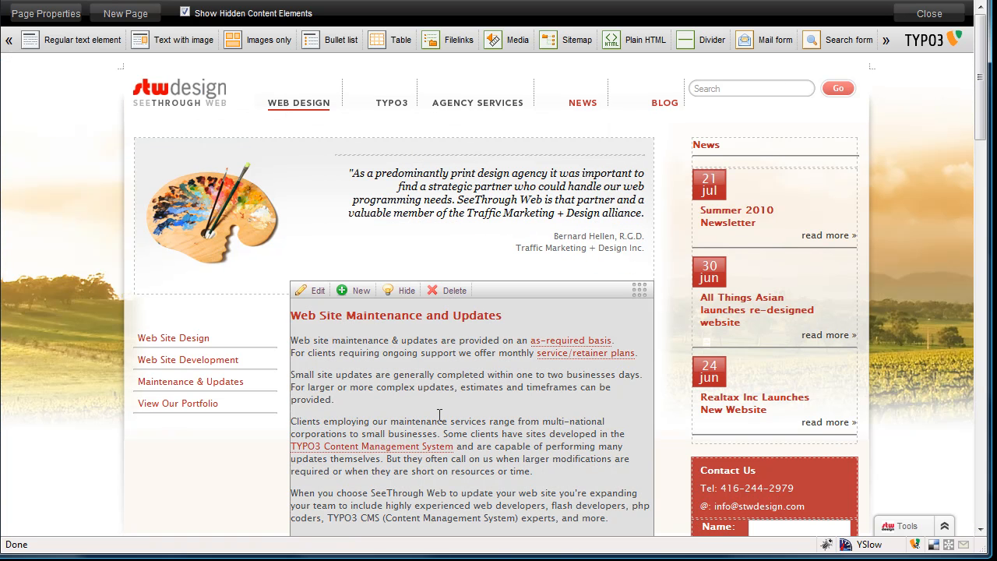
mouse_move(346, 374)
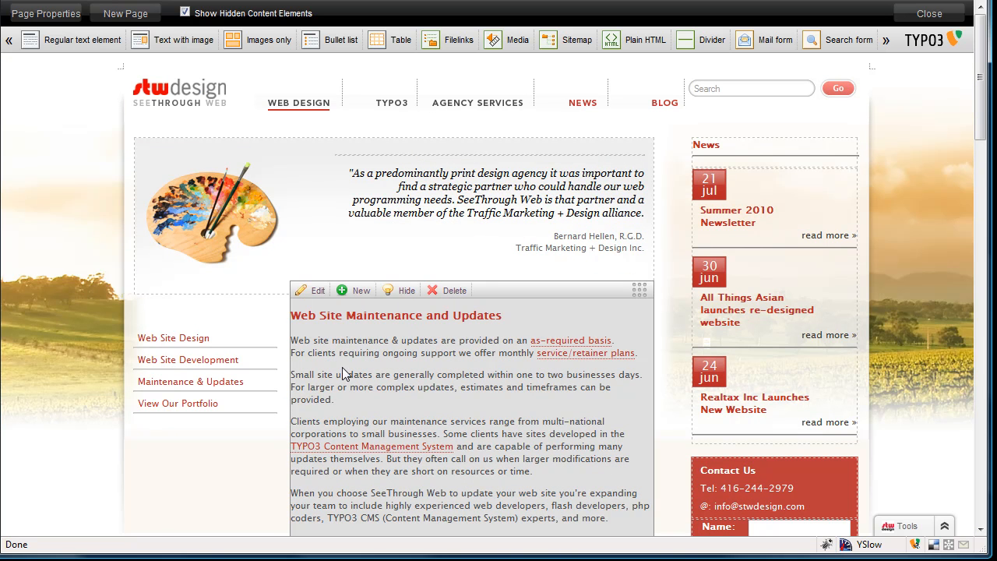
mouse_move(273, 349)
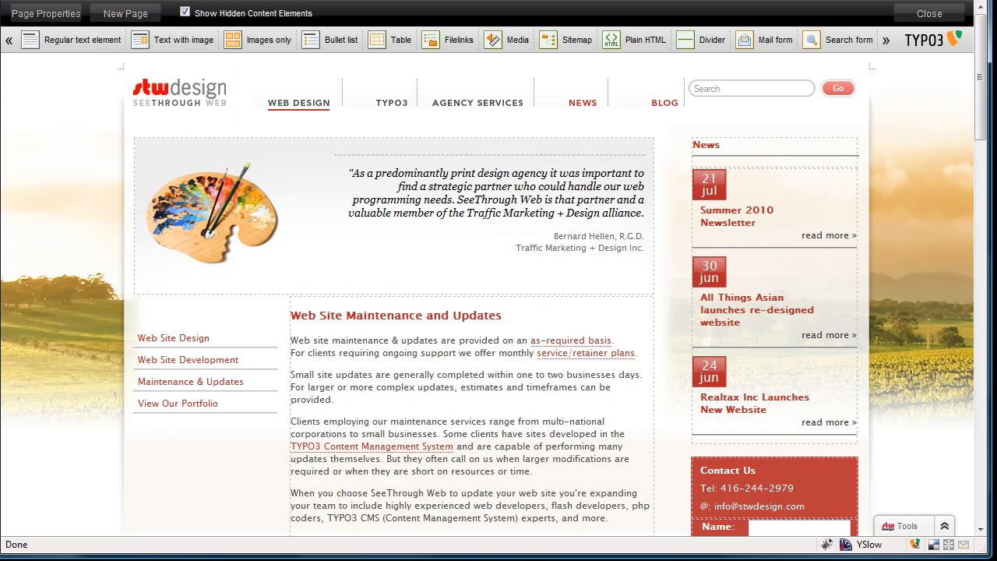
Step: Uncheck Show Hidden Content Elements so the greyed Service Plans section disappears
scroll("down", 3)
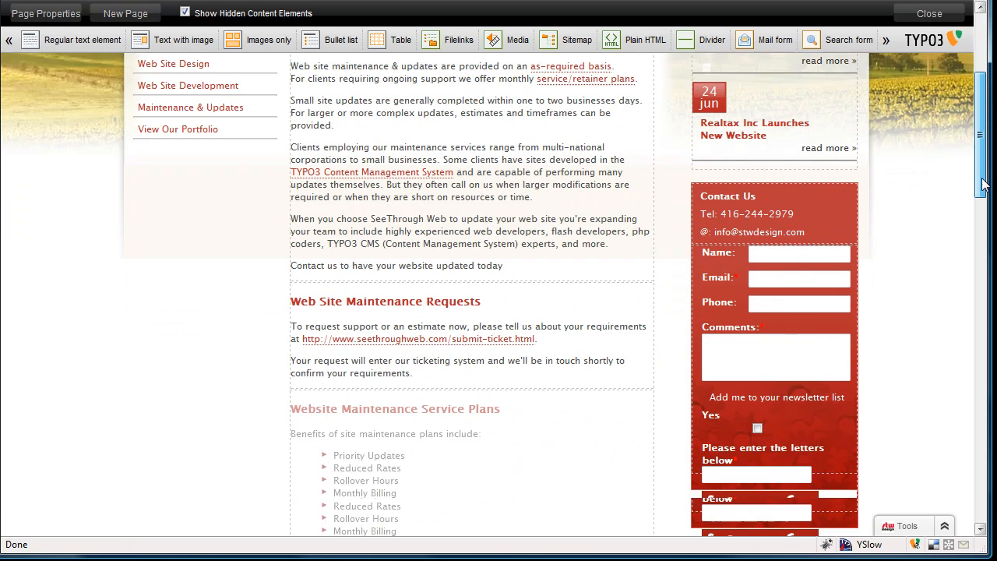
scroll("down", 3)
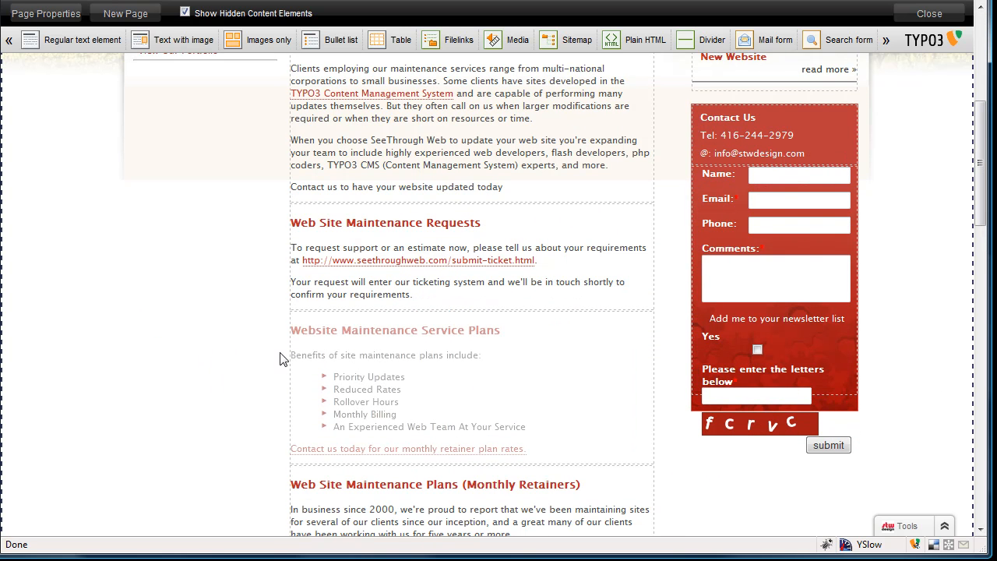
mouse_move(208, 379)
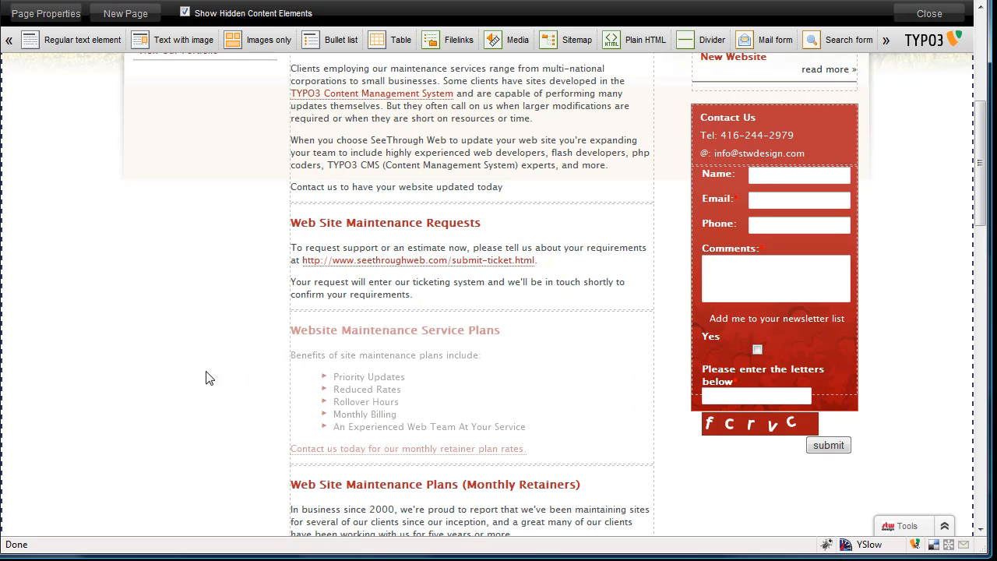
mouse_move(41, 262)
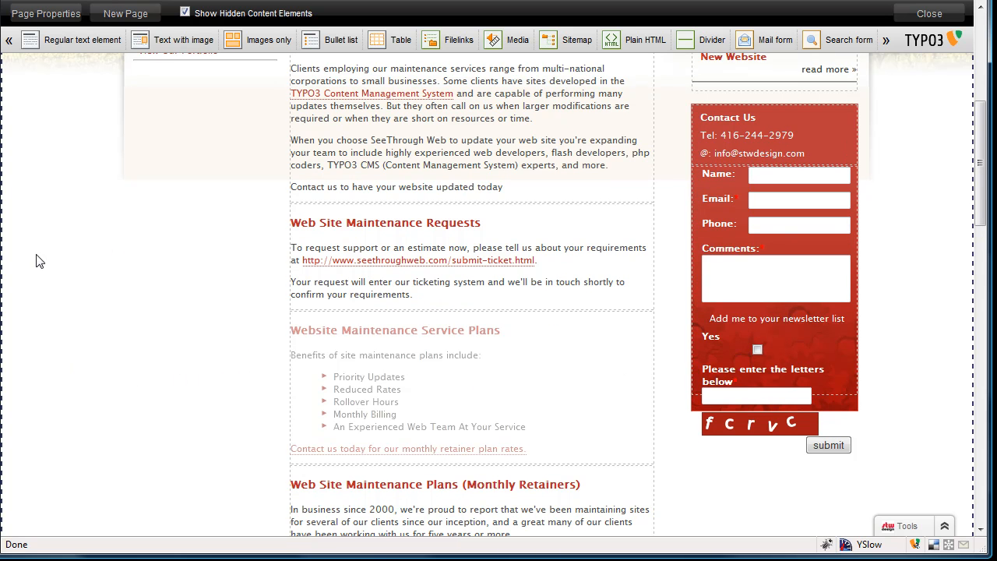
left_click(185, 13)
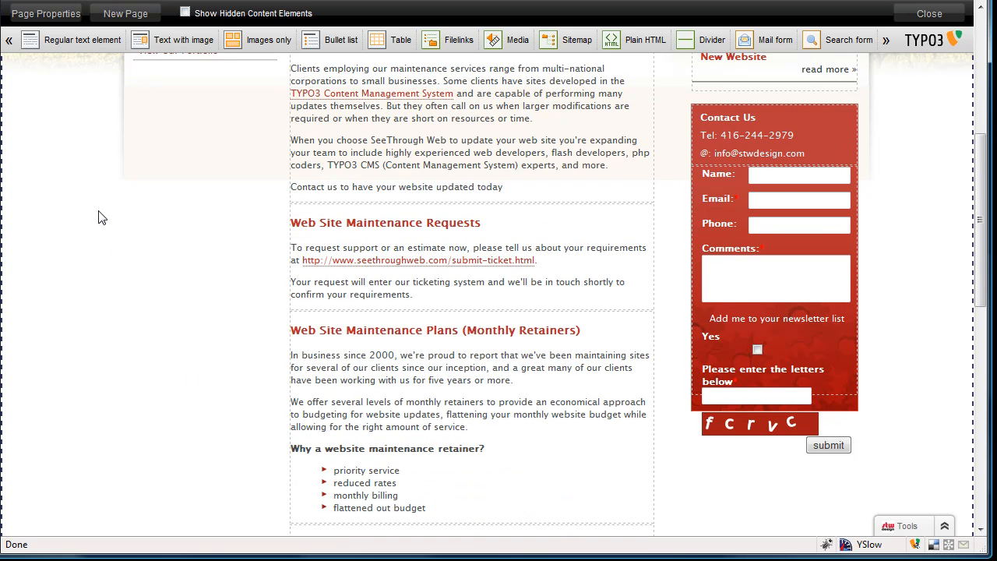
mouse_move(14, 284)
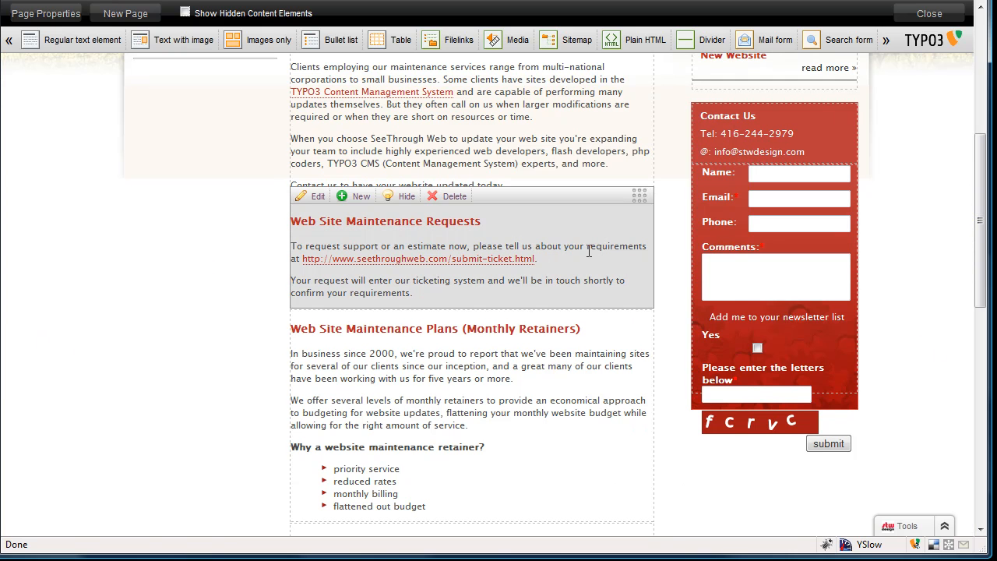
mouse_move(304, 237)
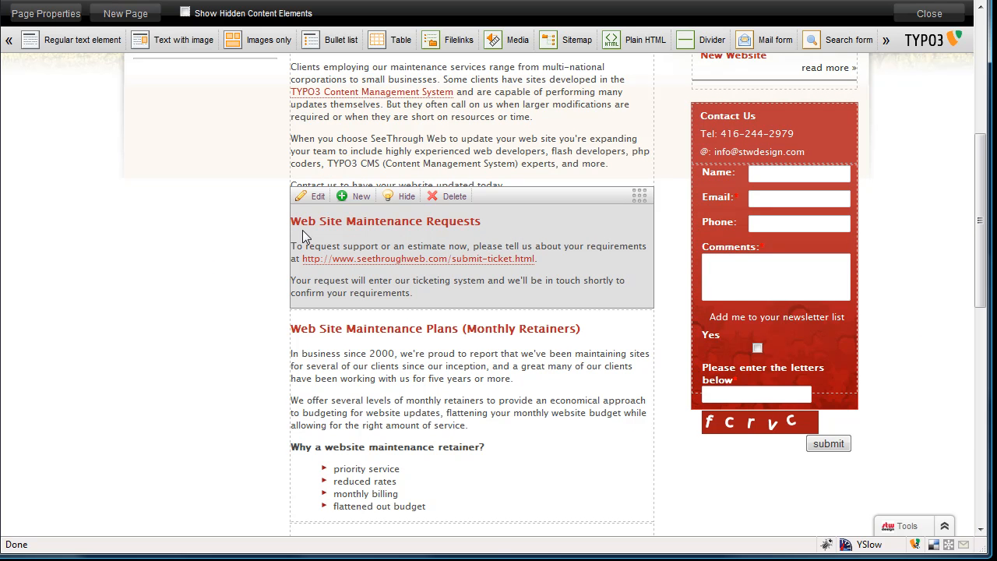
mouse_move(402, 221)
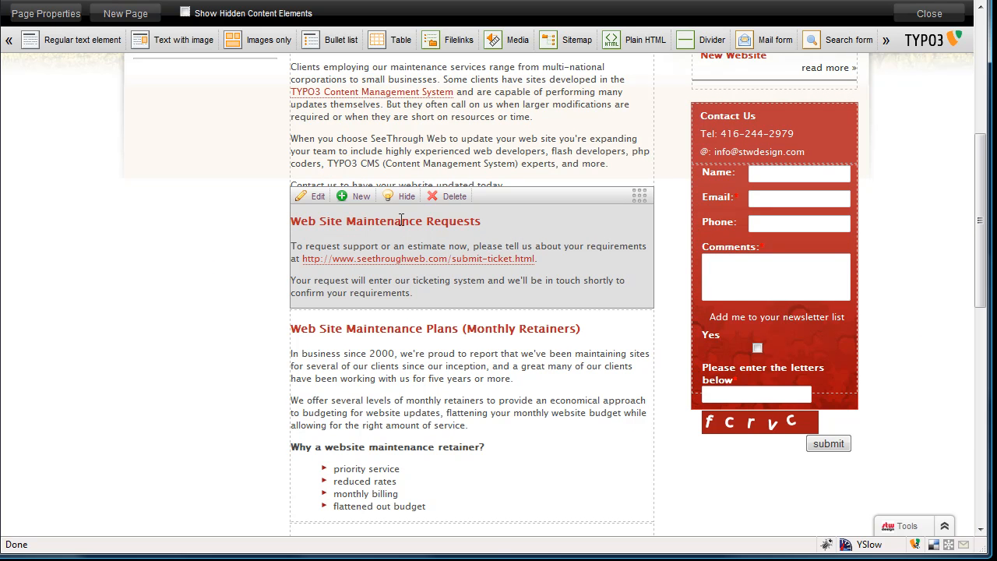
mouse_move(440, 222)
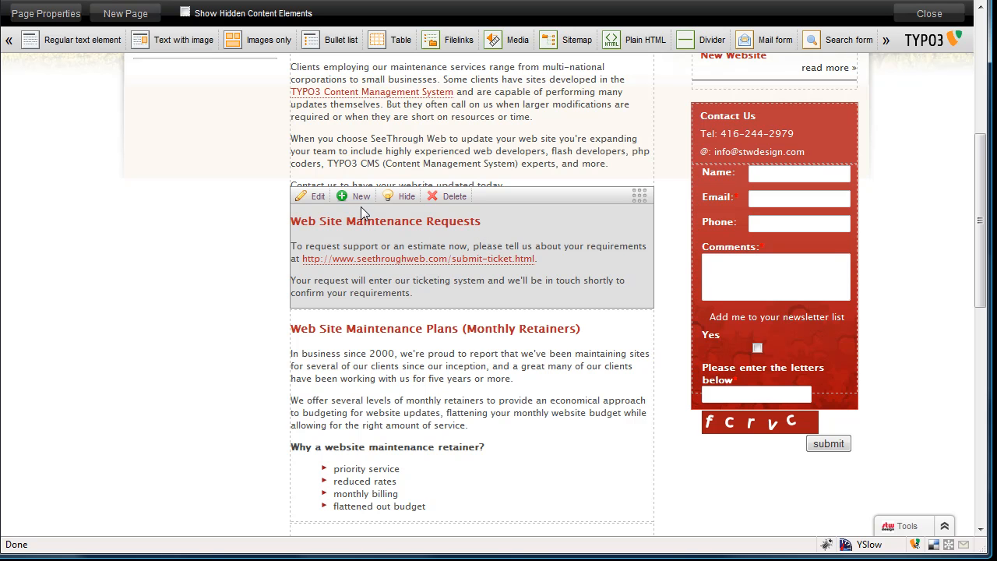
mouse_move(579, 233)
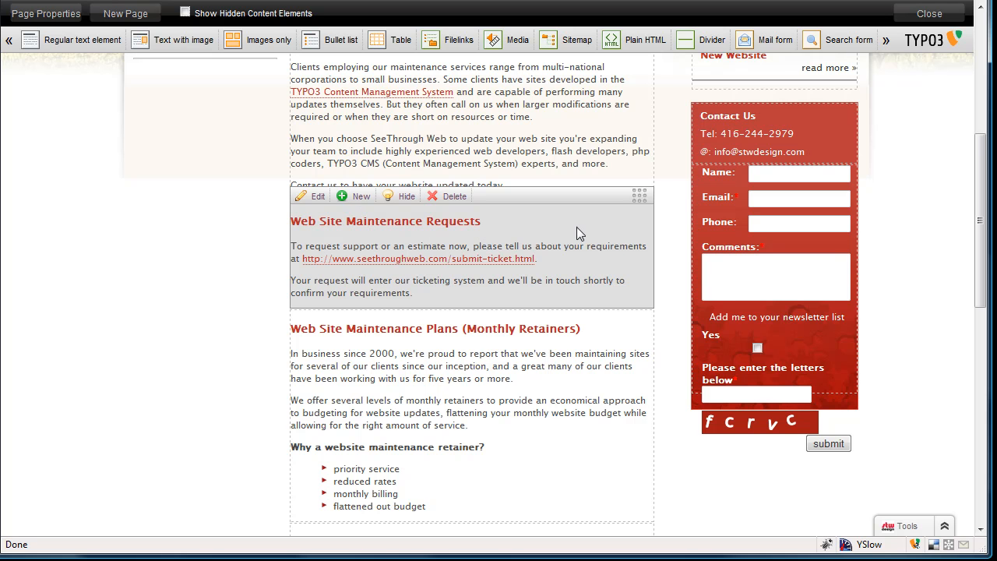
mouse_move(629, 224)
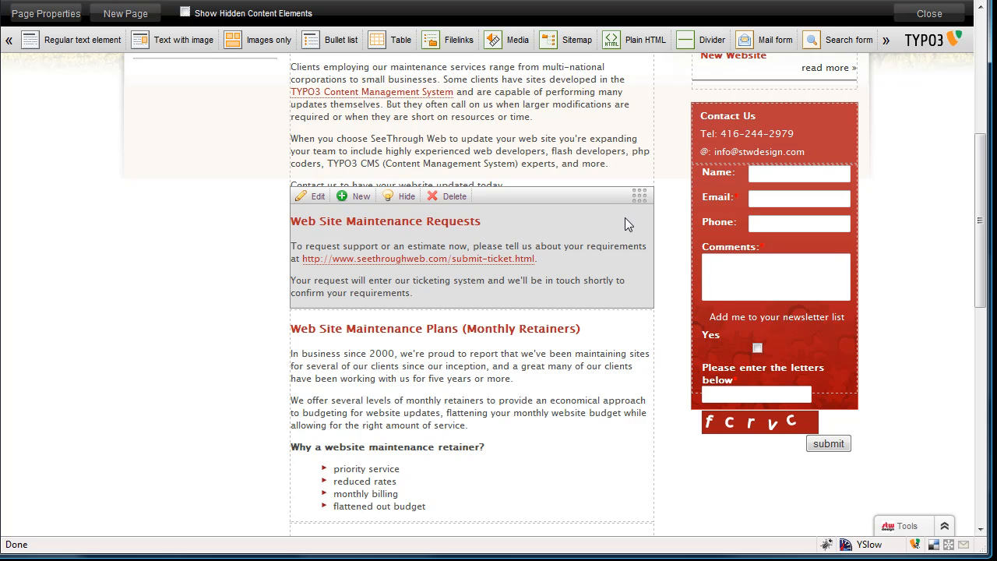
mouse_move(548, 235)
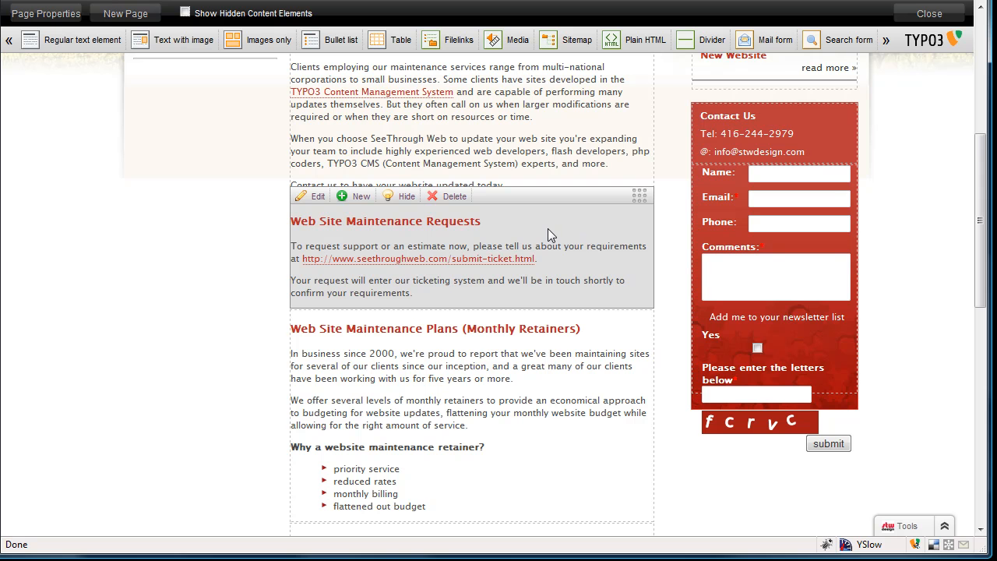
mouse_move(312, 205)
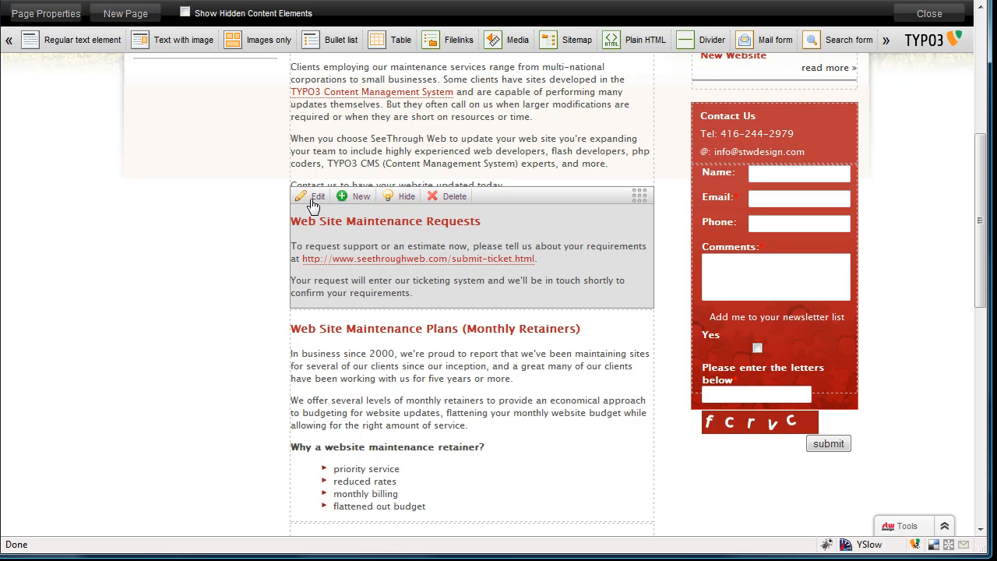
Step: Edit the Website Maintenance Requests element and append '**' to its Header on the General tab
left_click(312, 196)
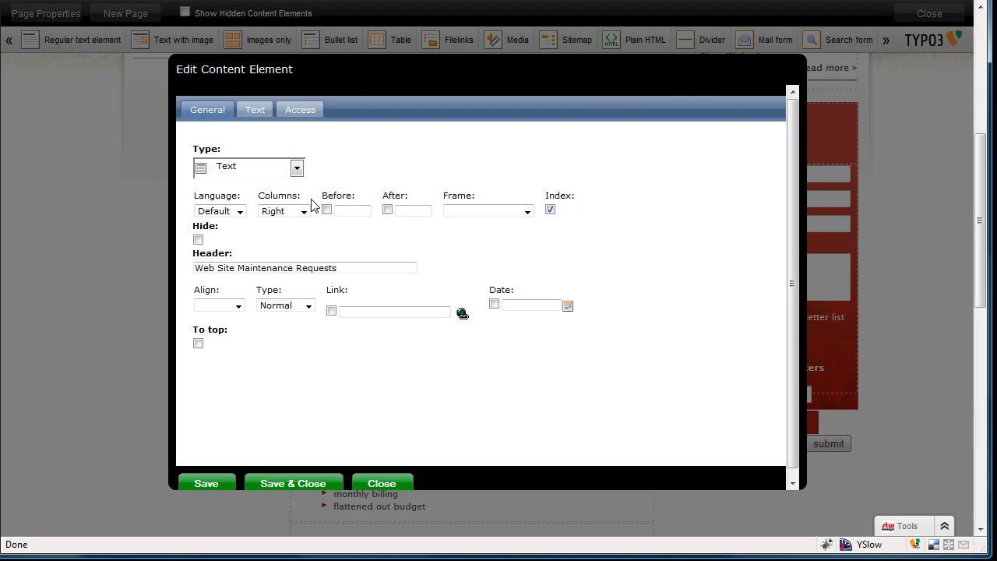
mouse_move(482, 182)
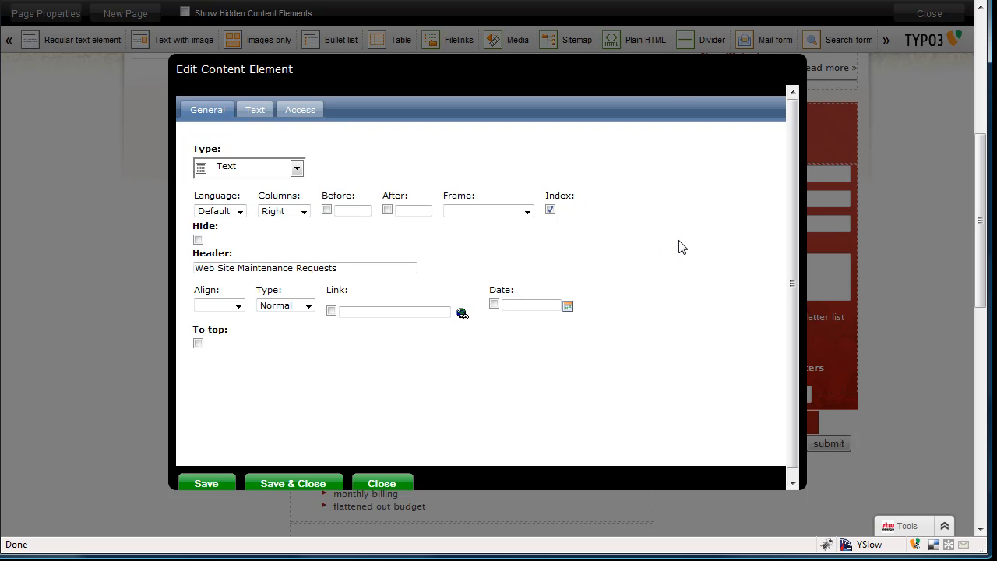
mouse_move(258, 148)
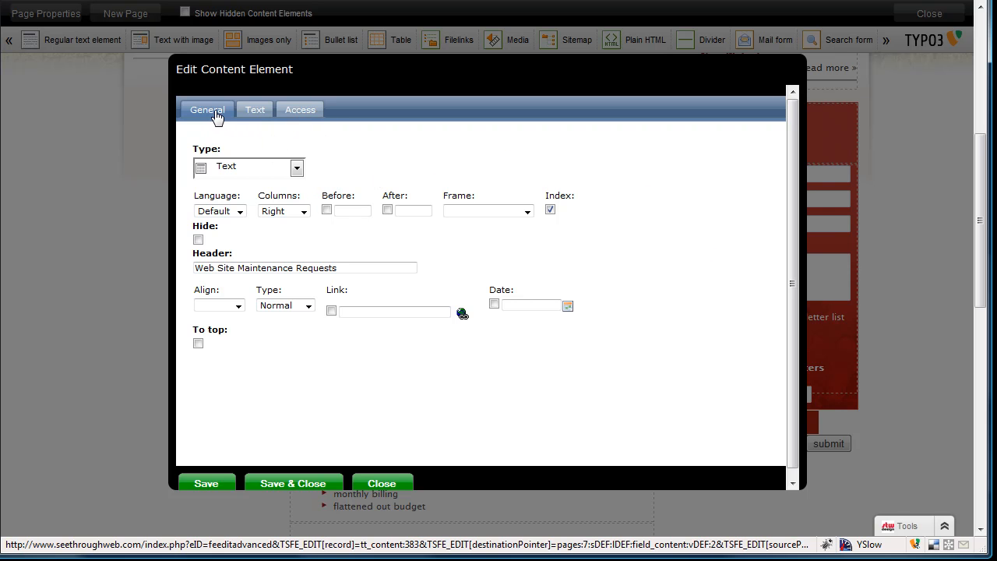
left_click(304, 268)
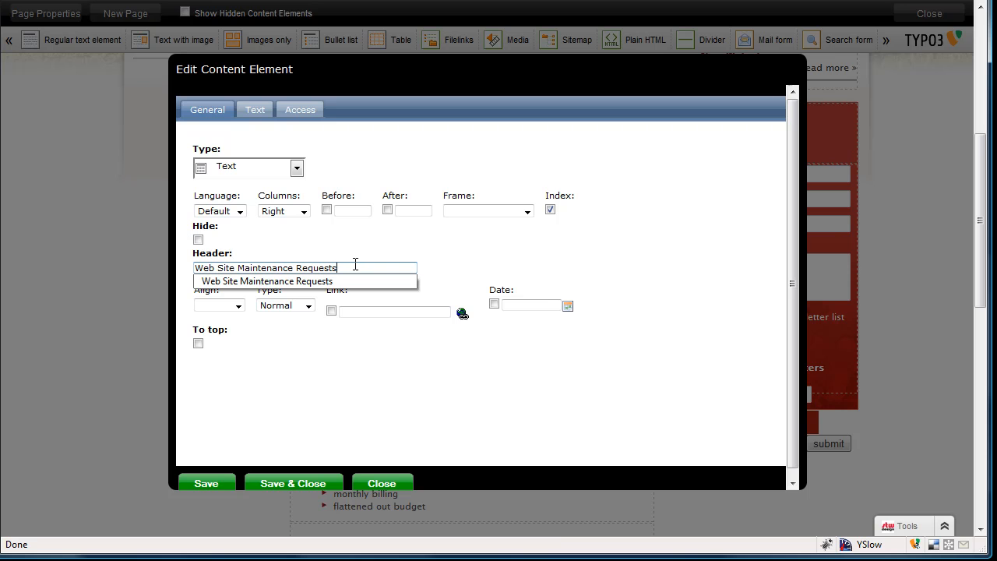
type("**")
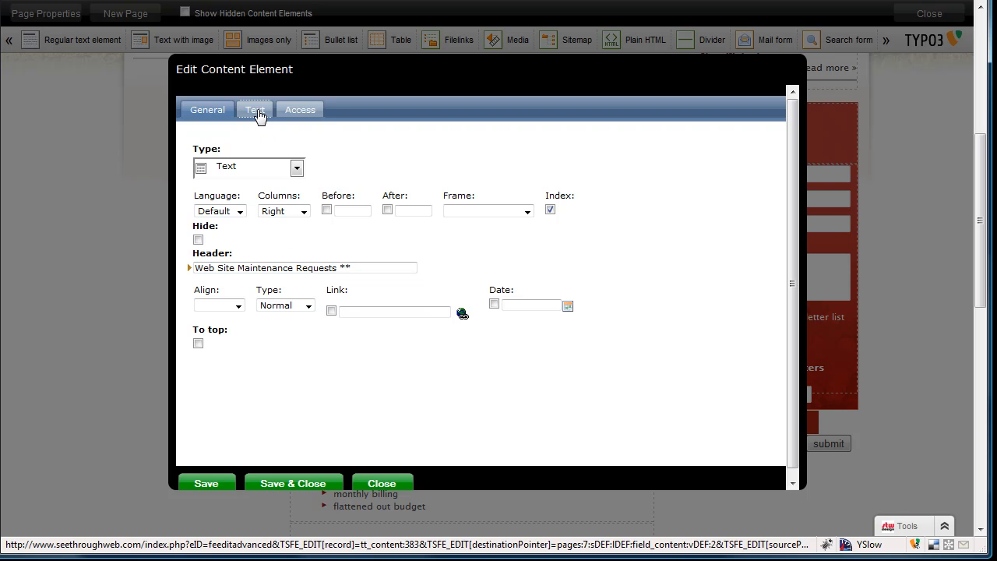
Step: In the Text tab add 'This is a new line of text. Link to somewhere.' with 'new line' bold, selecting 'somewhere'
left_click(256, 109)
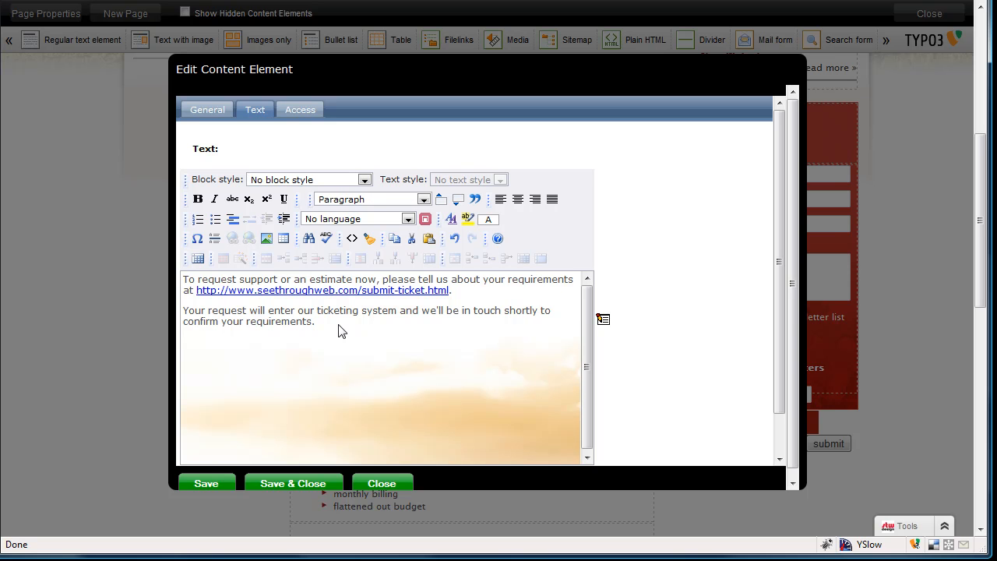
type("This is a new")
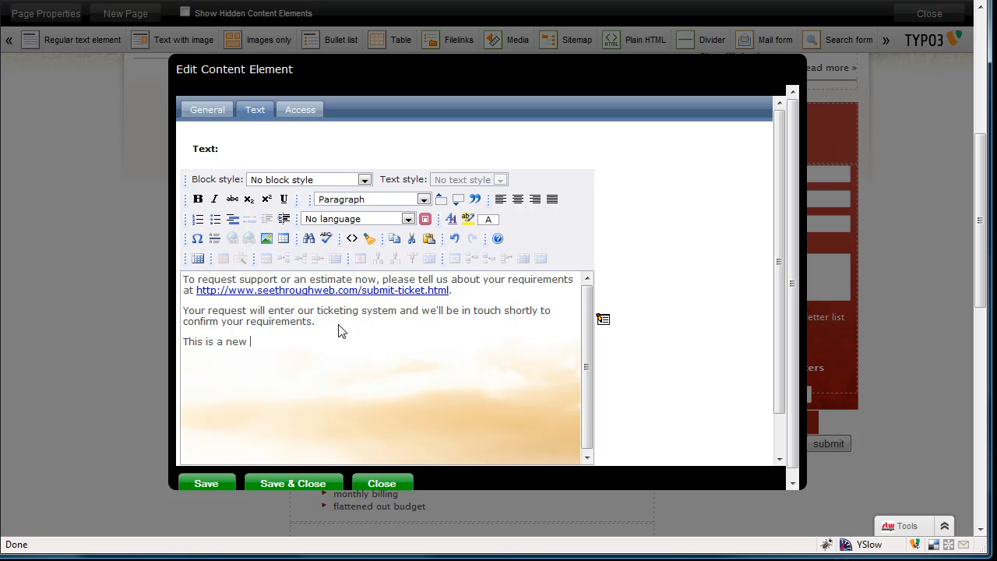
type("line of text")
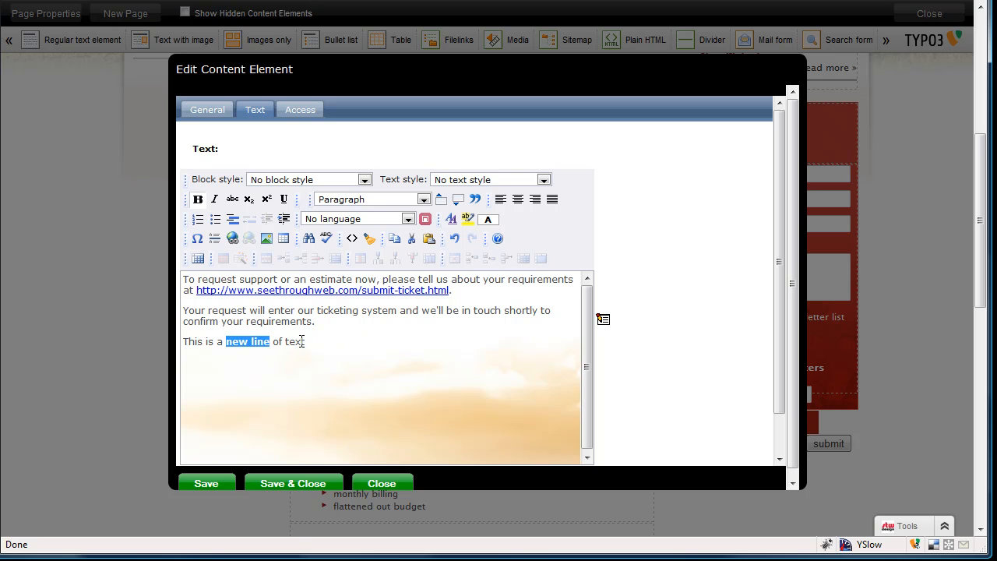
left_click(310, 341)
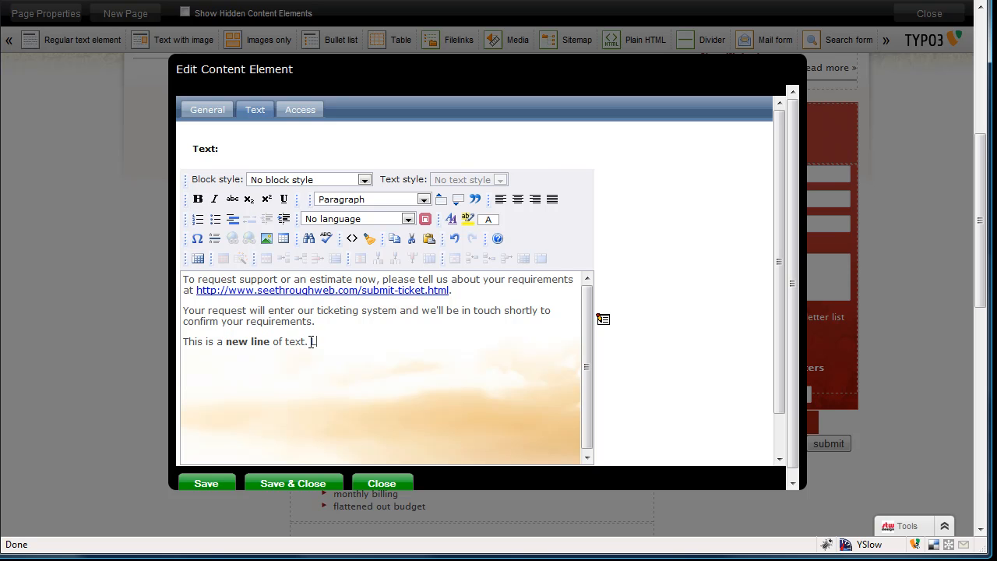
type("Link to swomewher")
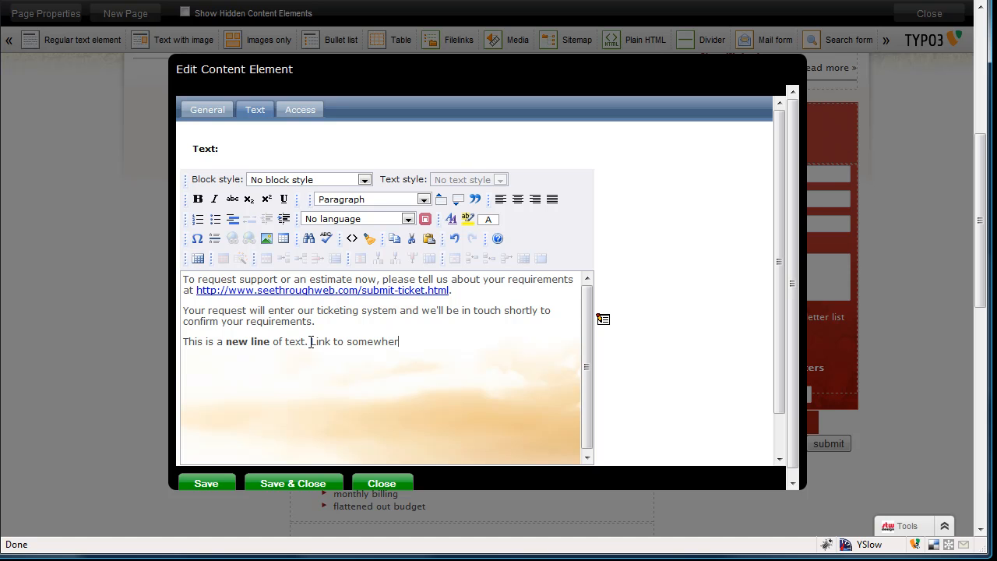
type("e.")
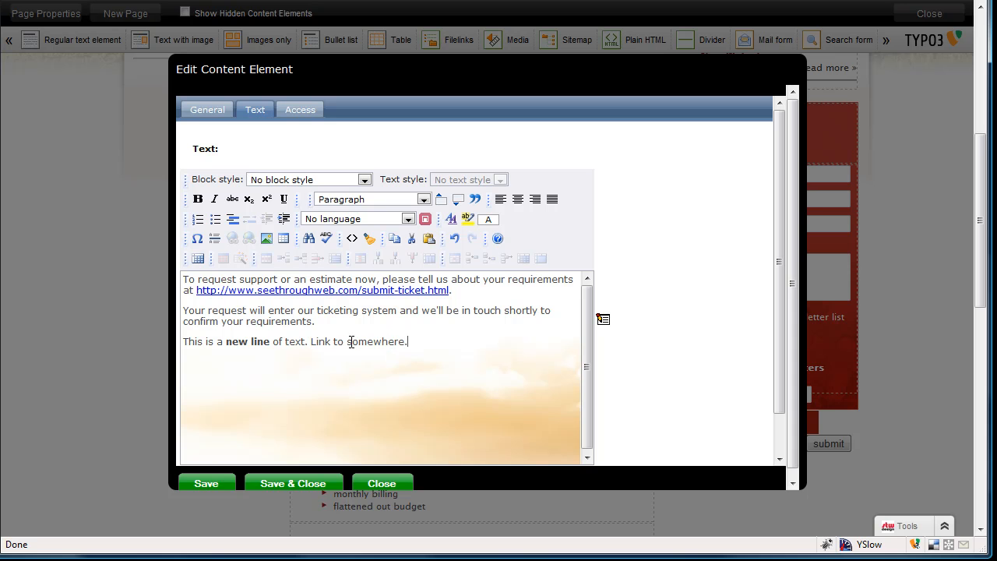
double_click(374, 341)
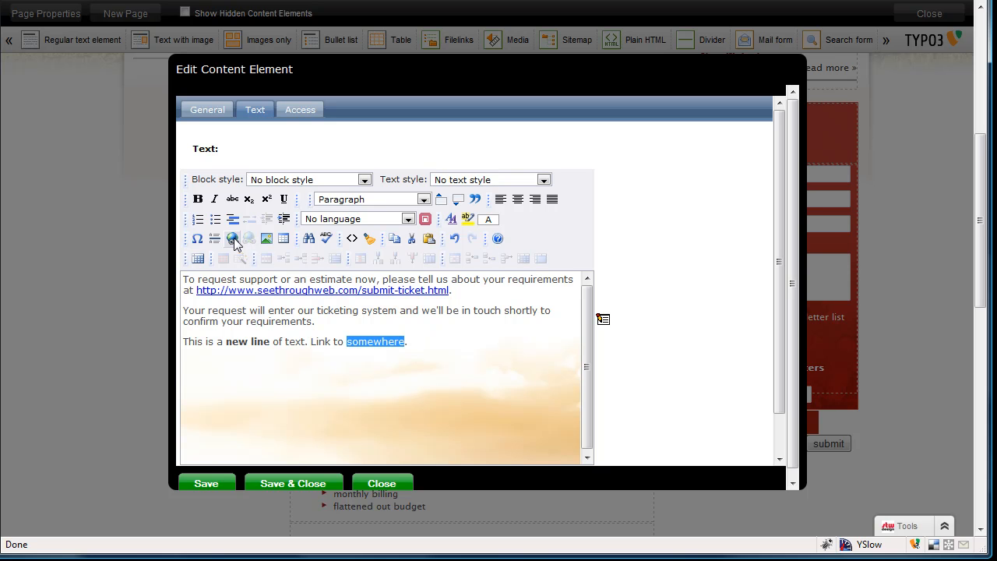
mouse_move(231, 238)
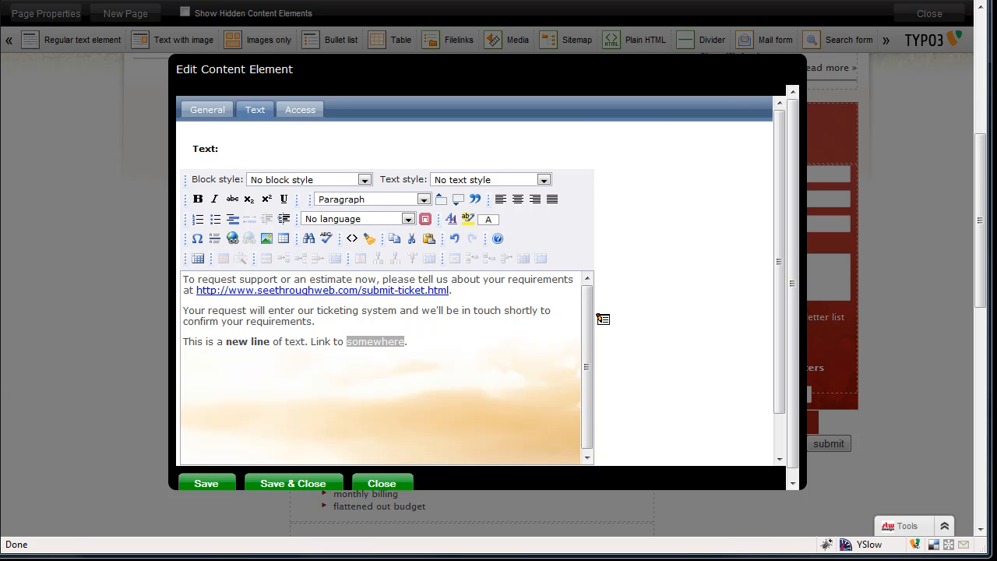
Step: Link 'somewhere' to a page chosen from the expanded STW Design page tree
left_click(232, 239)
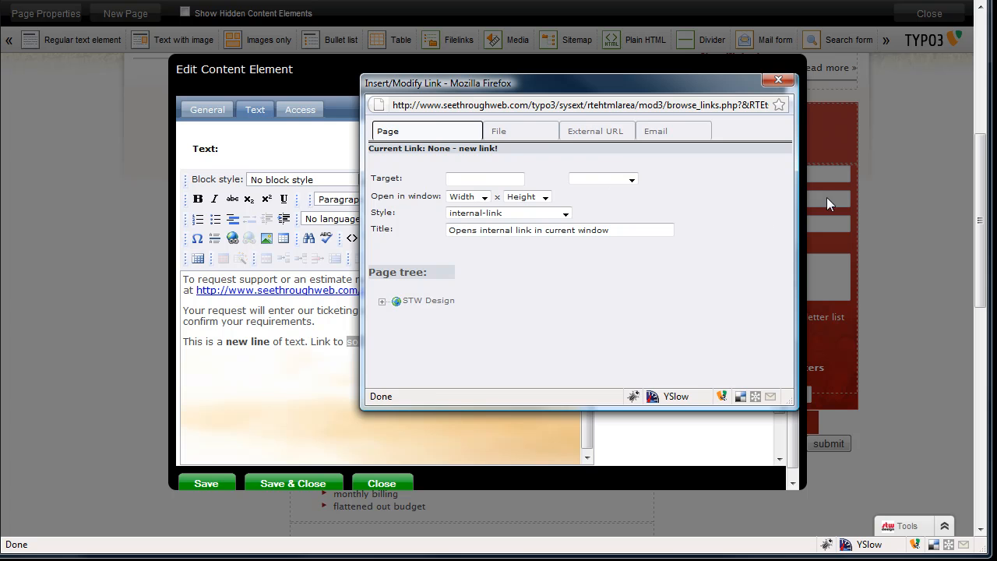
mouse_move(475, 148)
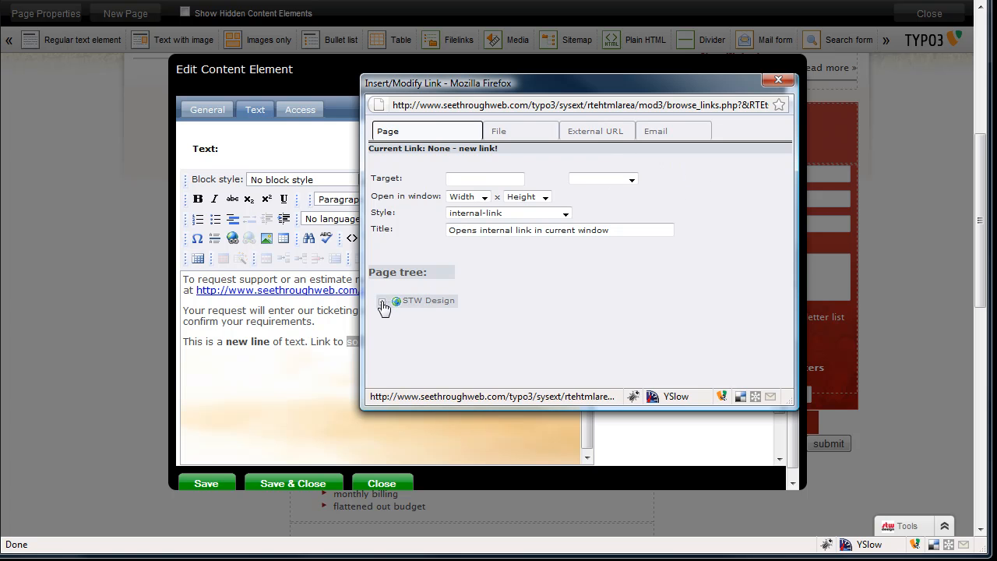
left_click(383, 302)
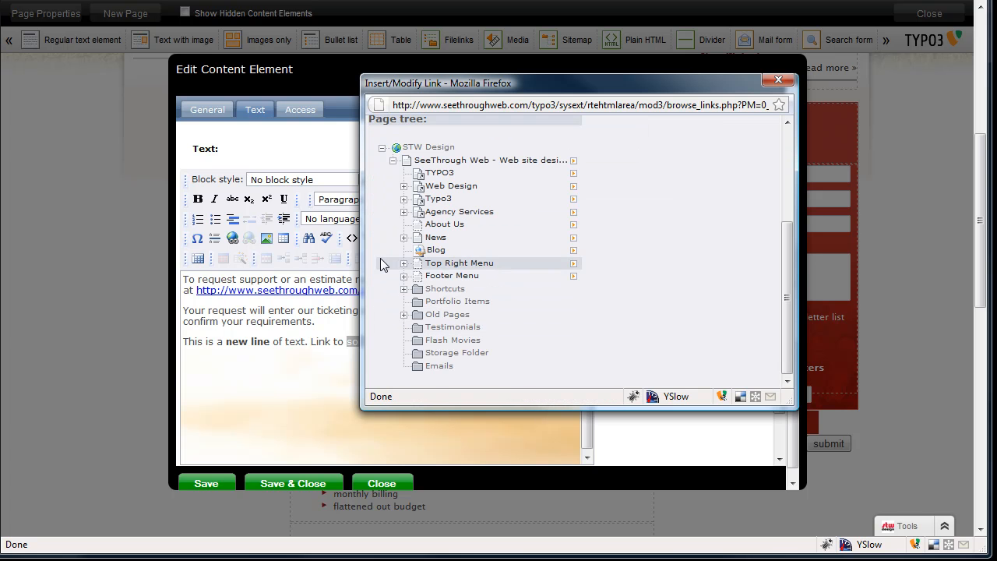
left_click(450, 185)
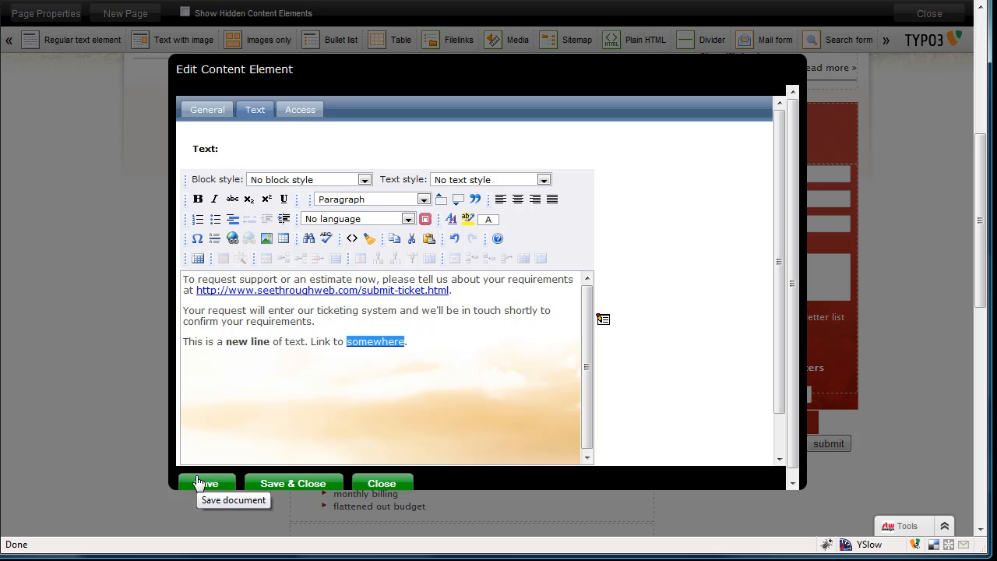
mouse_move(262, 477)
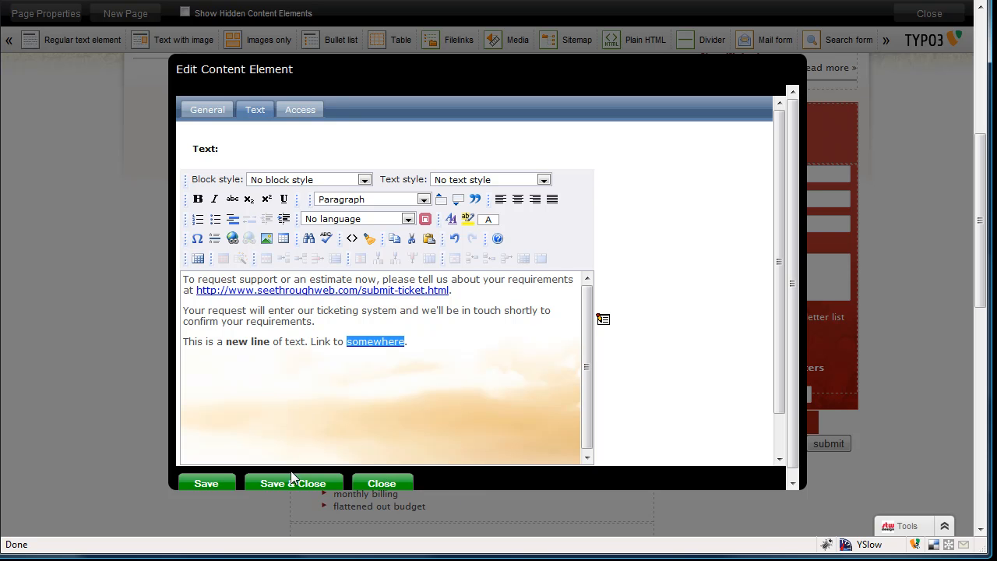
Step: Save & Close the element so the page shows the starred header and new linked line
left_click(293, 483)
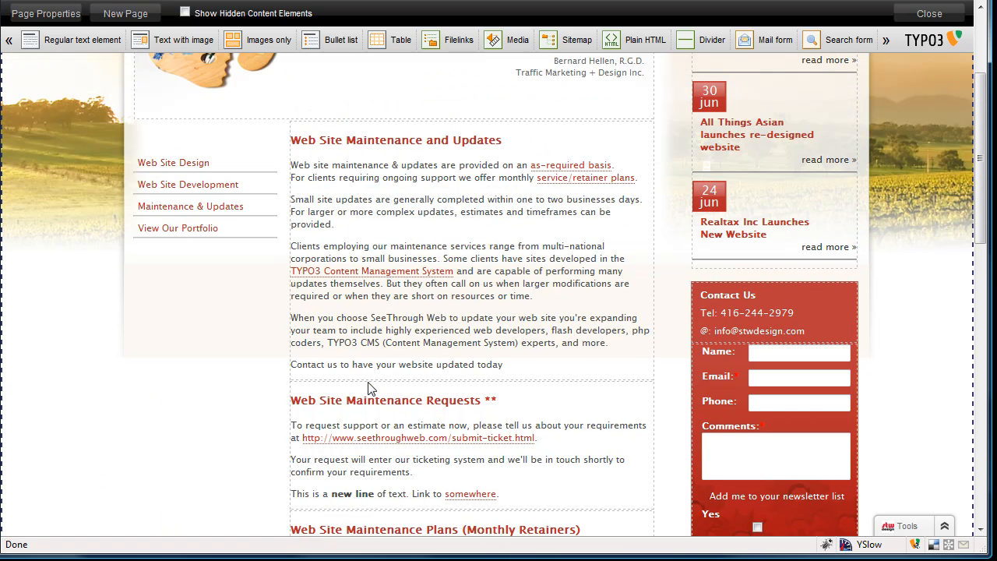
scroll("down", 3)
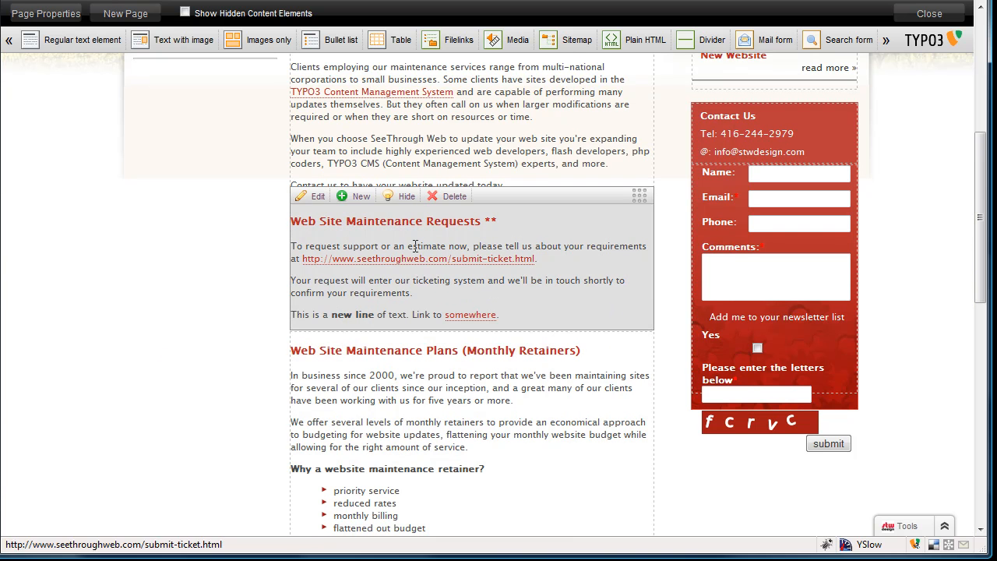
Step: Reopen the element, remove the added line and the '**' from the header, then Save & Close
left_click(311, 197)
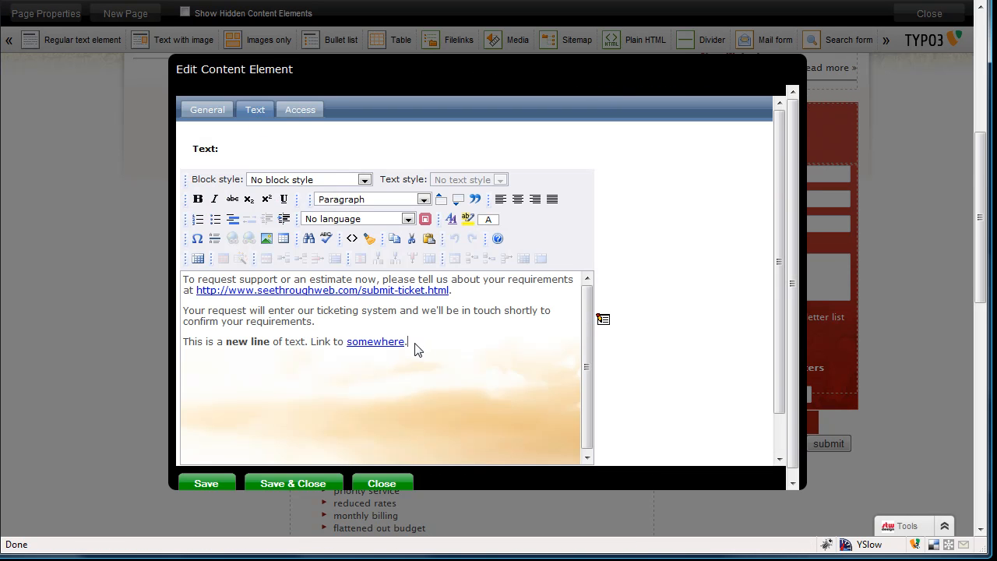
left_click(455, 237)
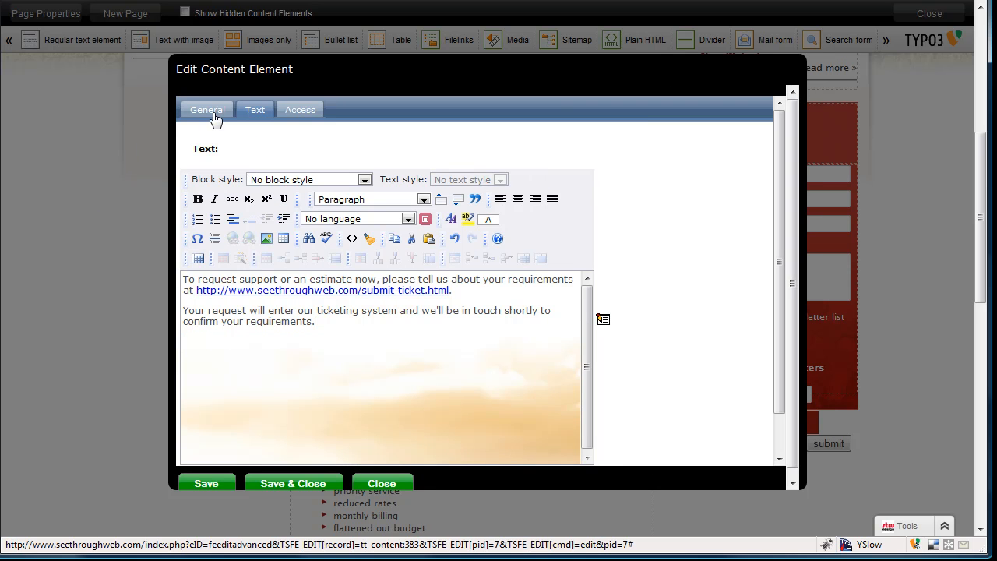
left_click(208, 109)
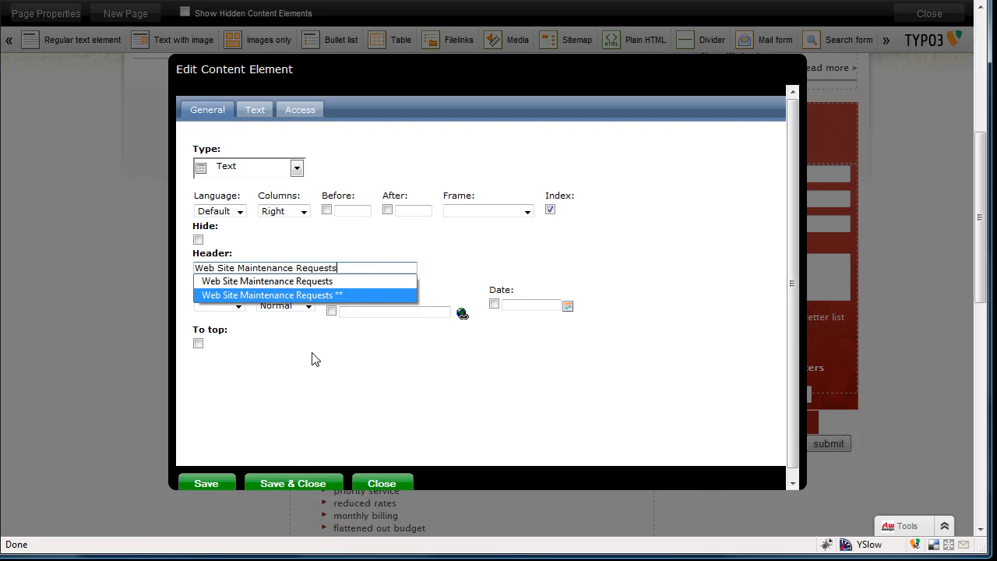
left_click(293, 483)
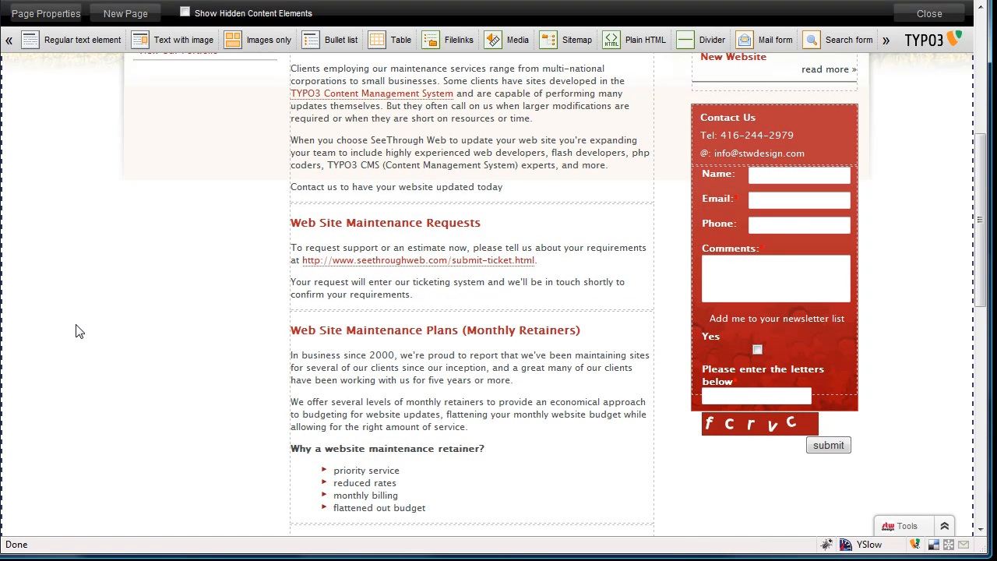
mouse_move(76, 327)
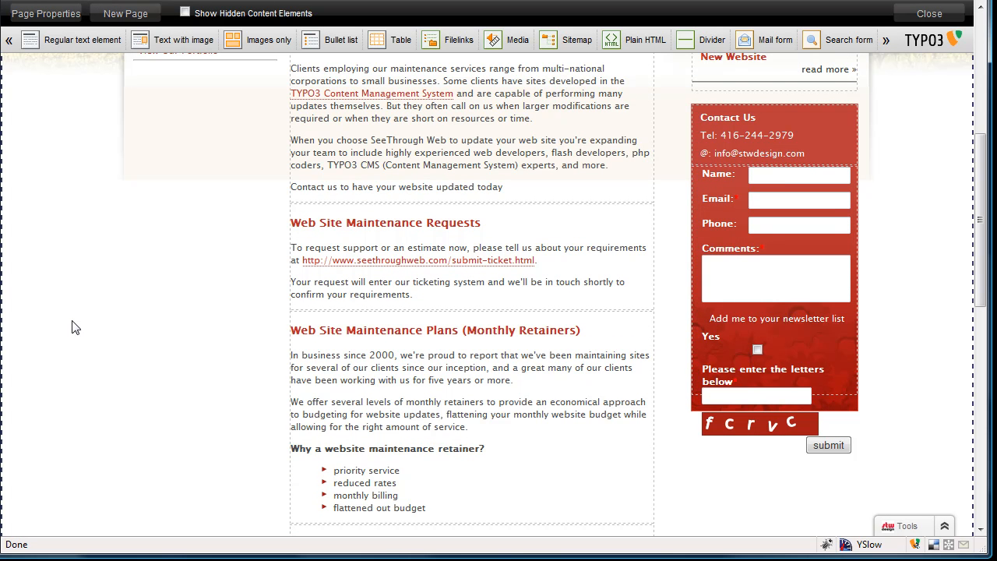